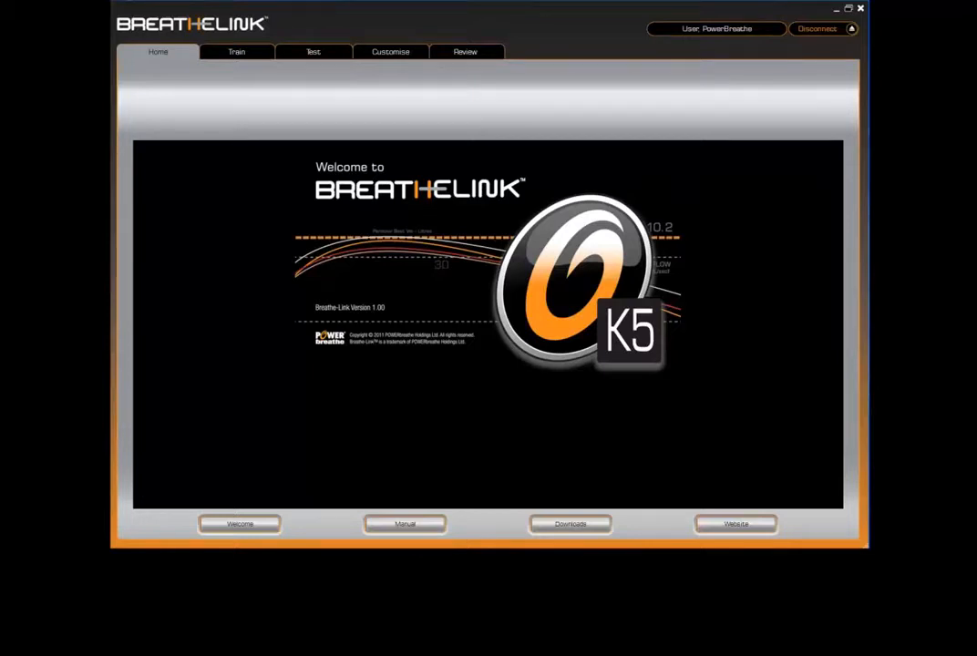
mouse_move(424, 119)
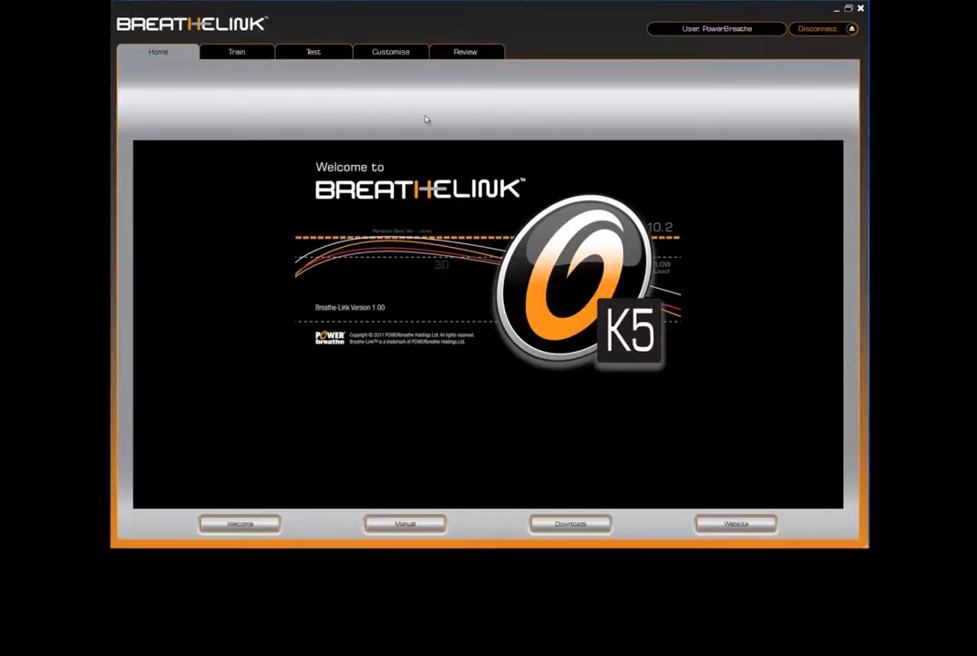
mouse_move(322, 113)
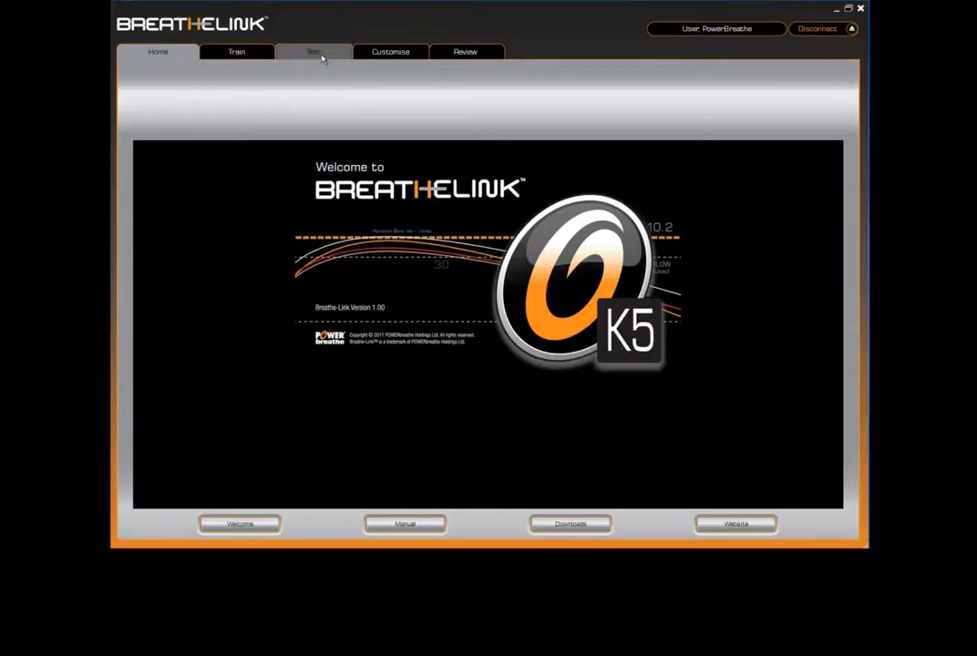
Switch to the Test screen showing the S-Index breath plot.
left_click(313, 51)
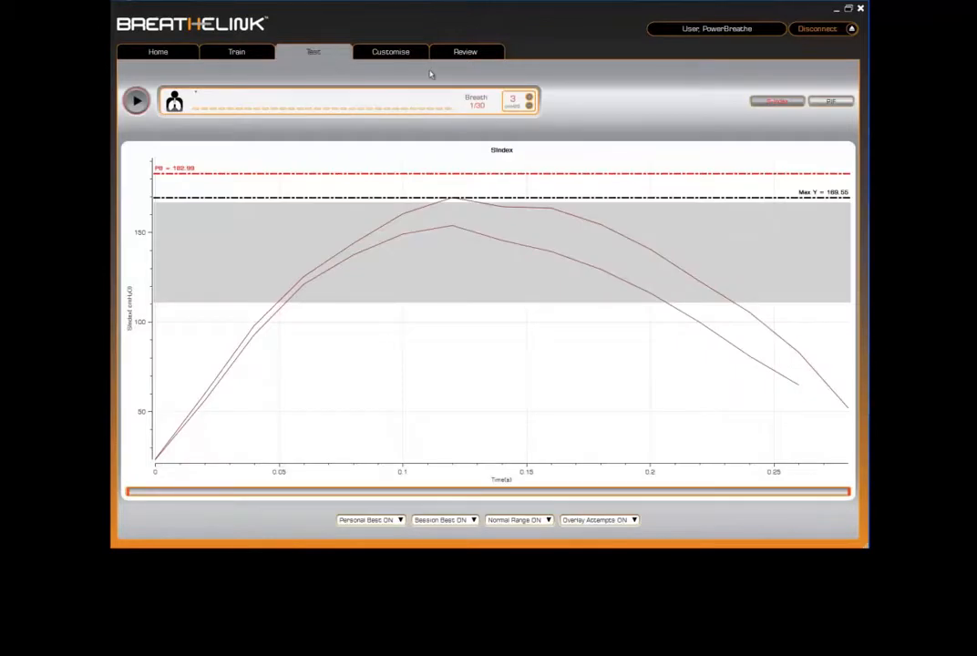
mouse_move(434, 73)
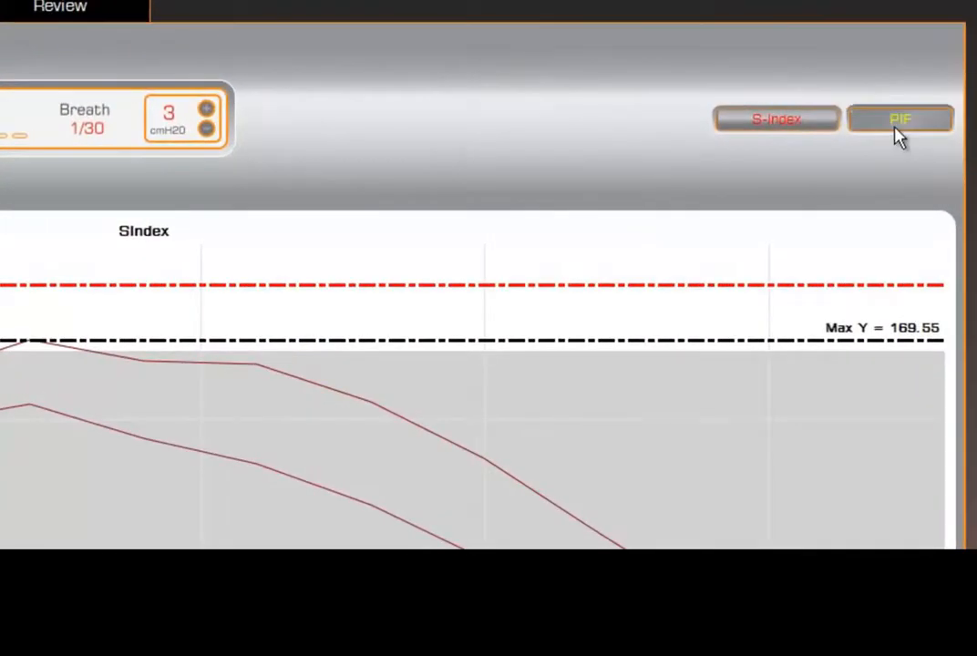
left_click(900, 119)
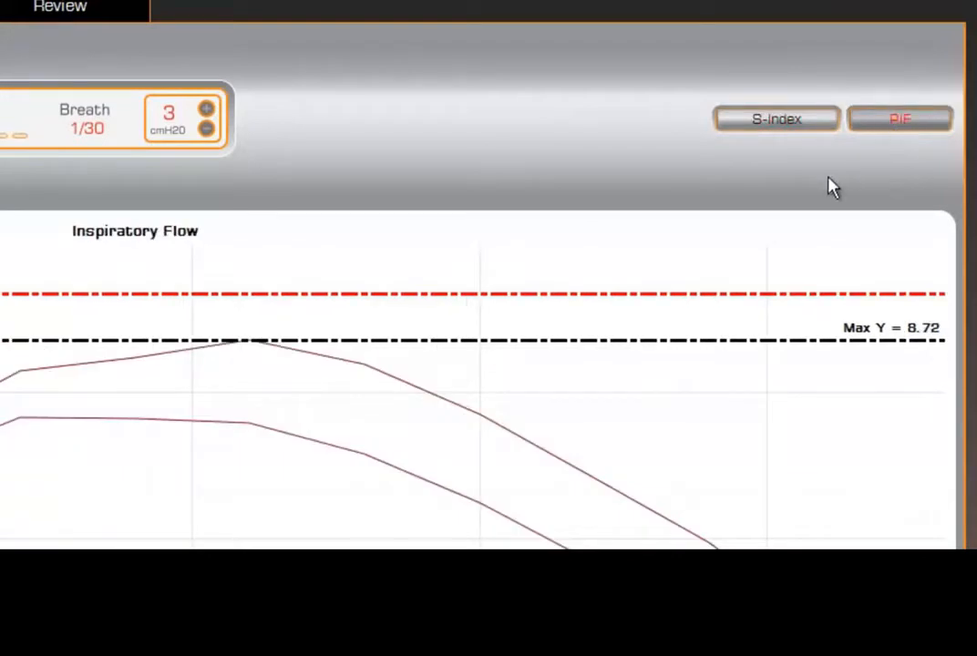
mouse_move(819, 179)
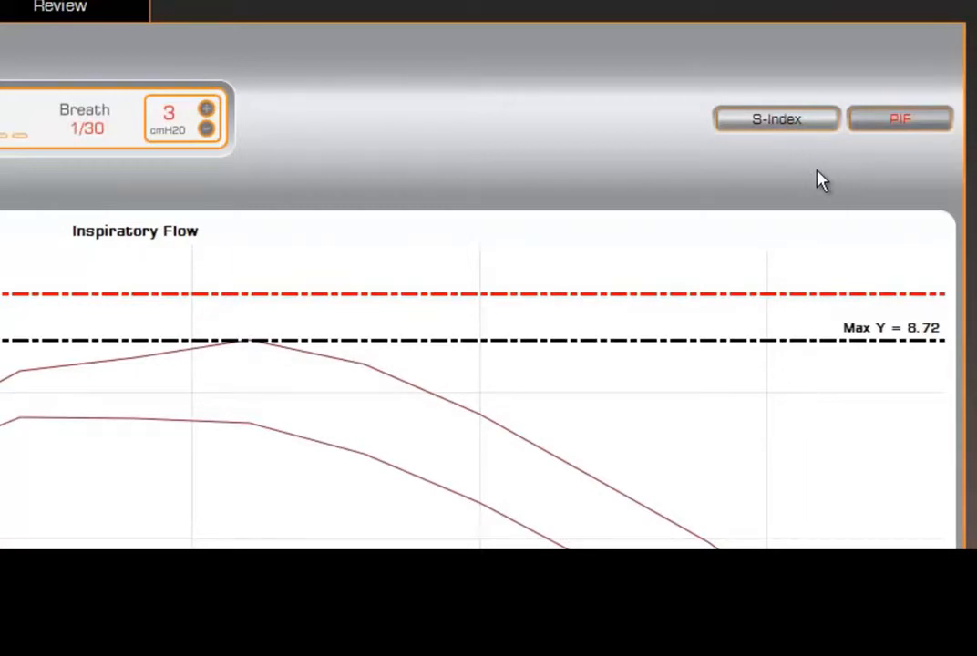
left_click(777, 119)
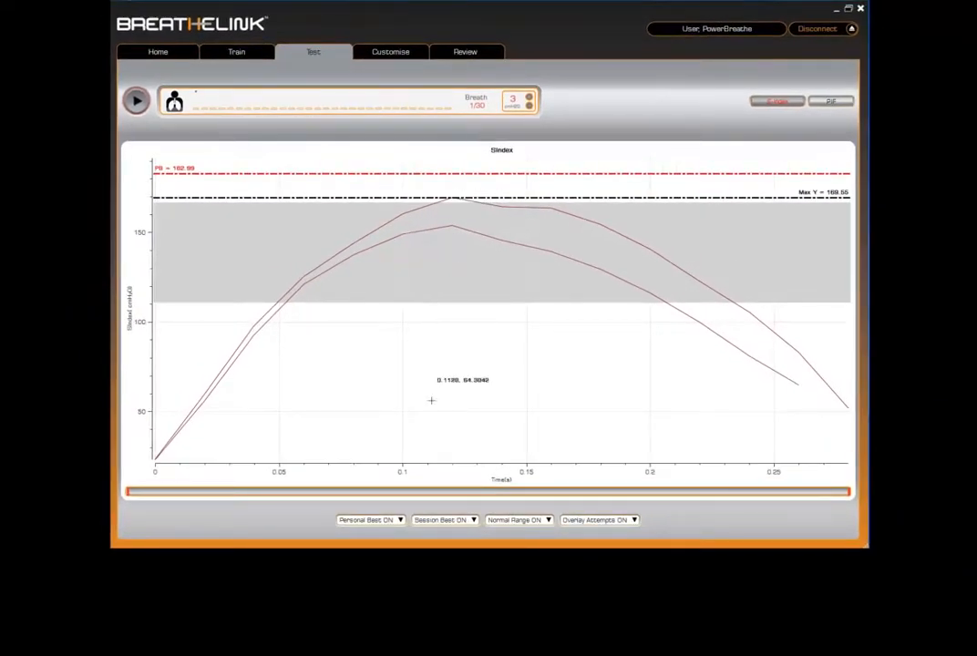
left_click(368, 519)
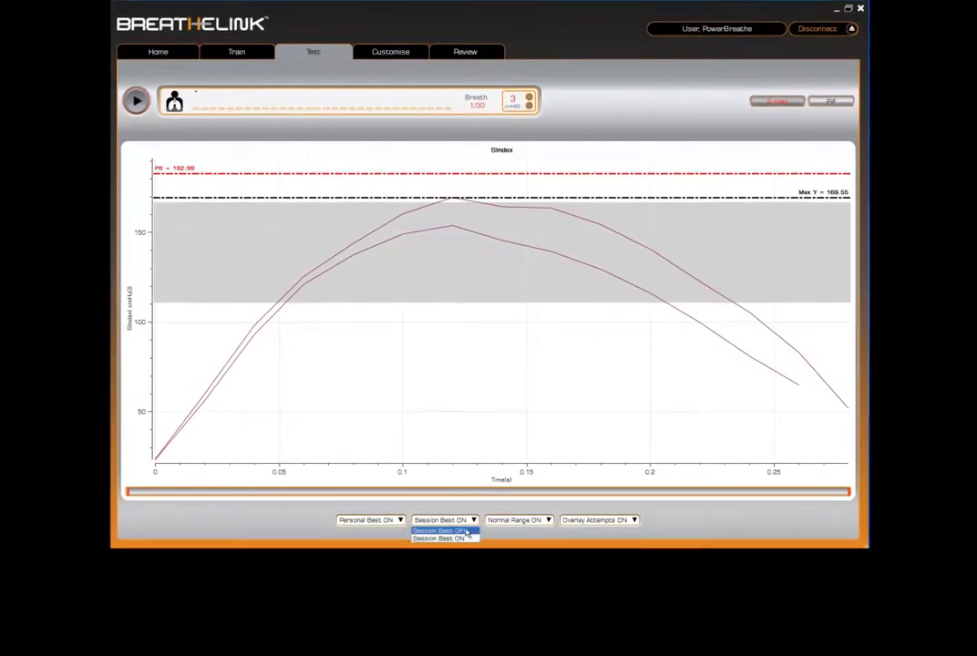
left_click(437, 532)
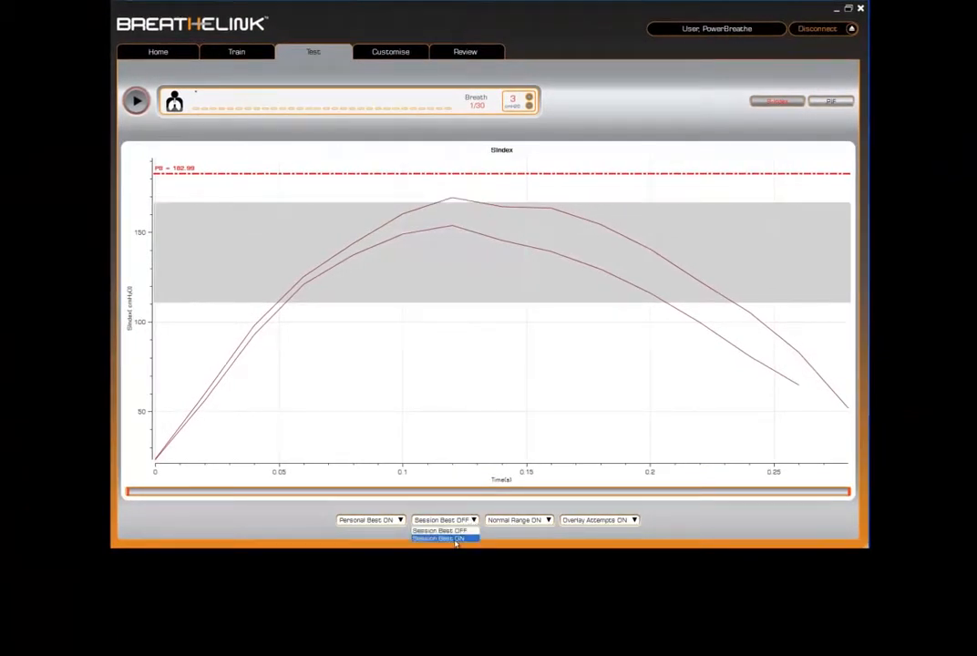
left_click(444, 538)
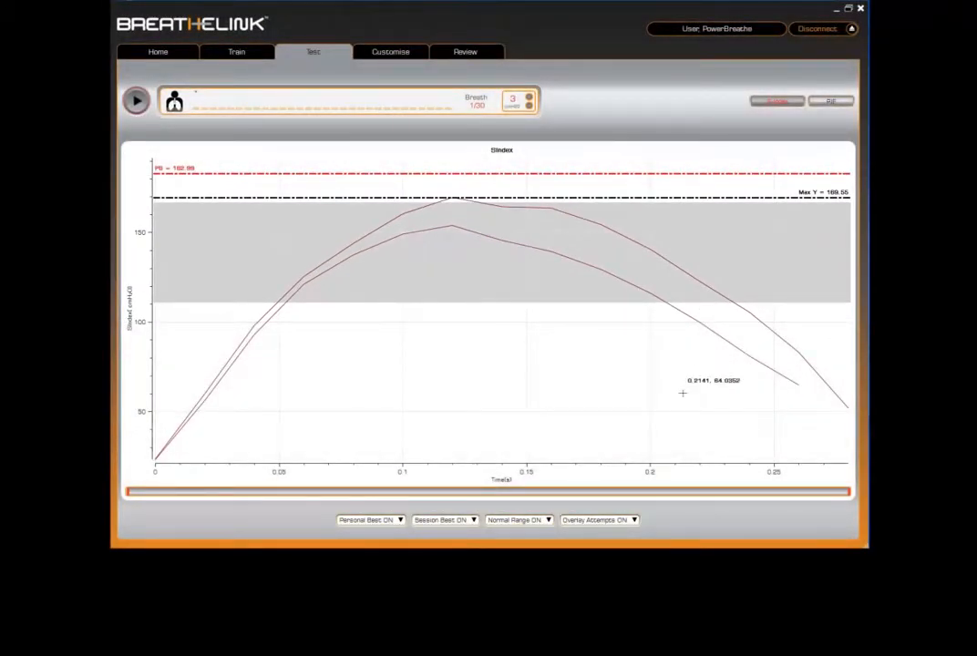
mouse_move(659, 512)
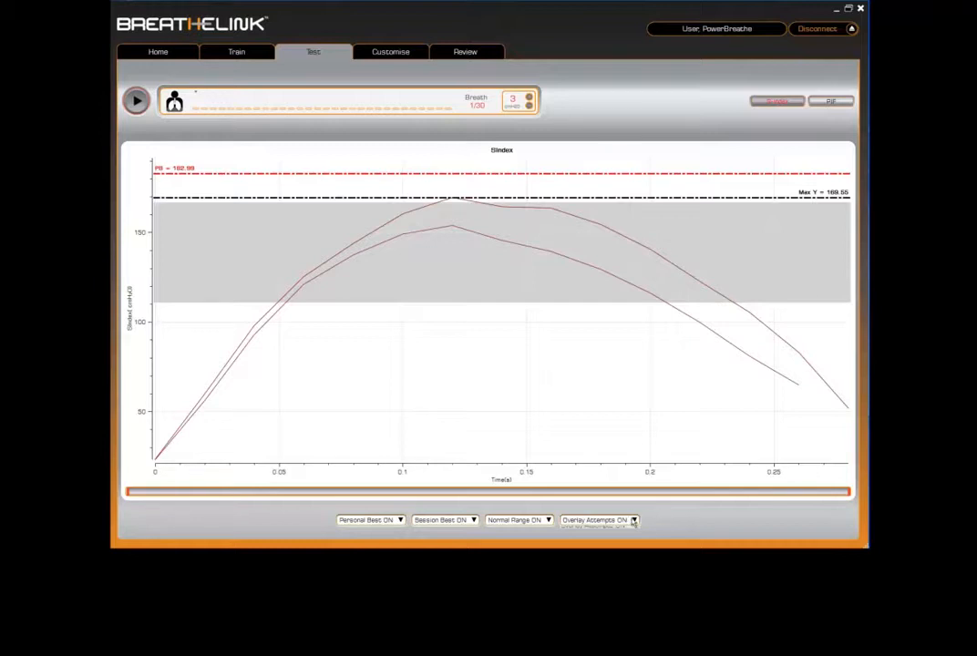
left_click(634, 519)
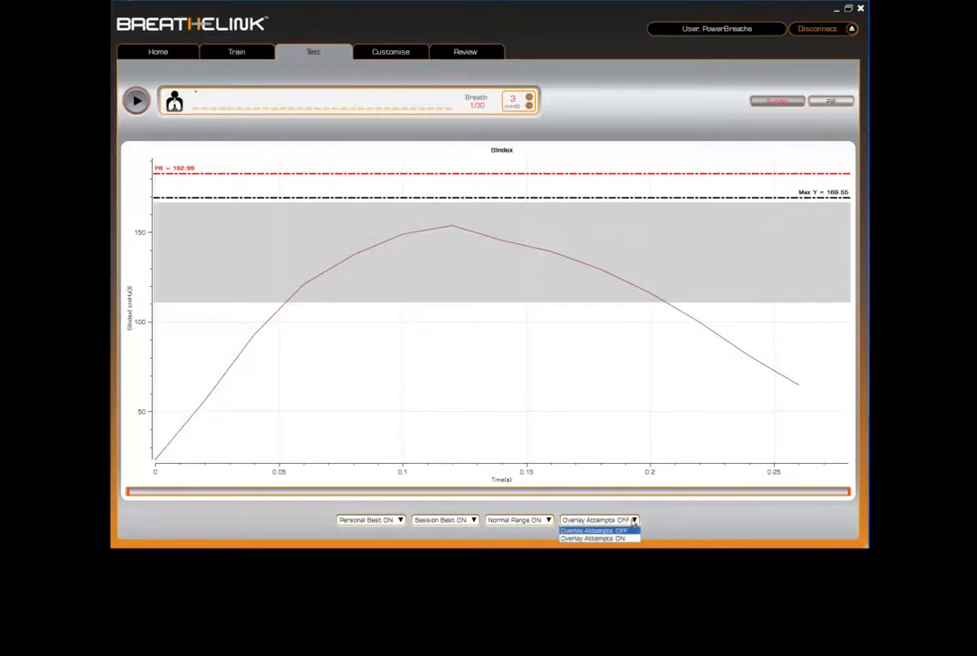
left_click(590, 539)
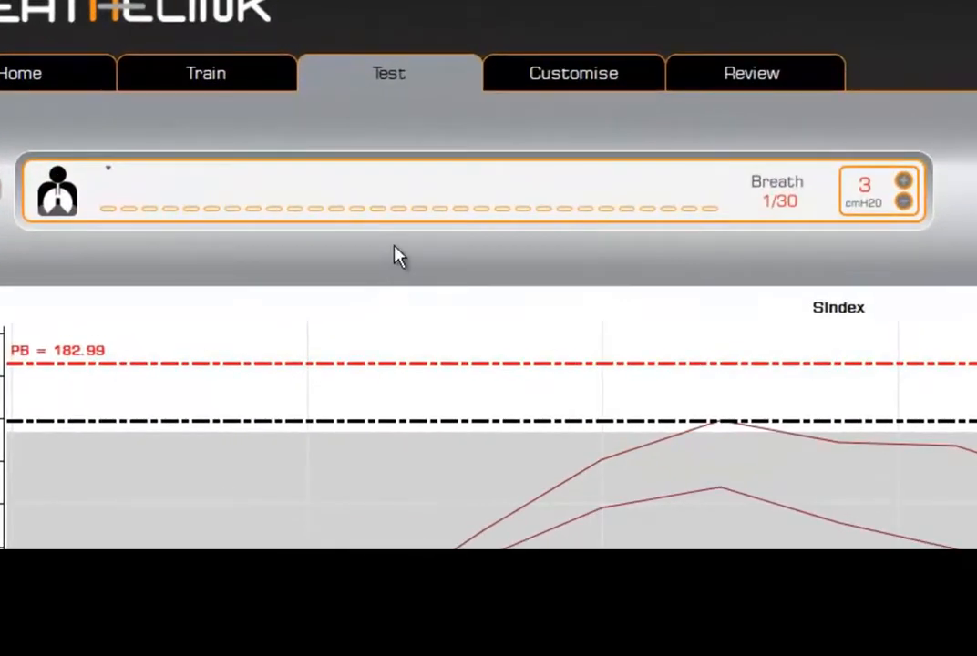
mouse_move(240, 107)
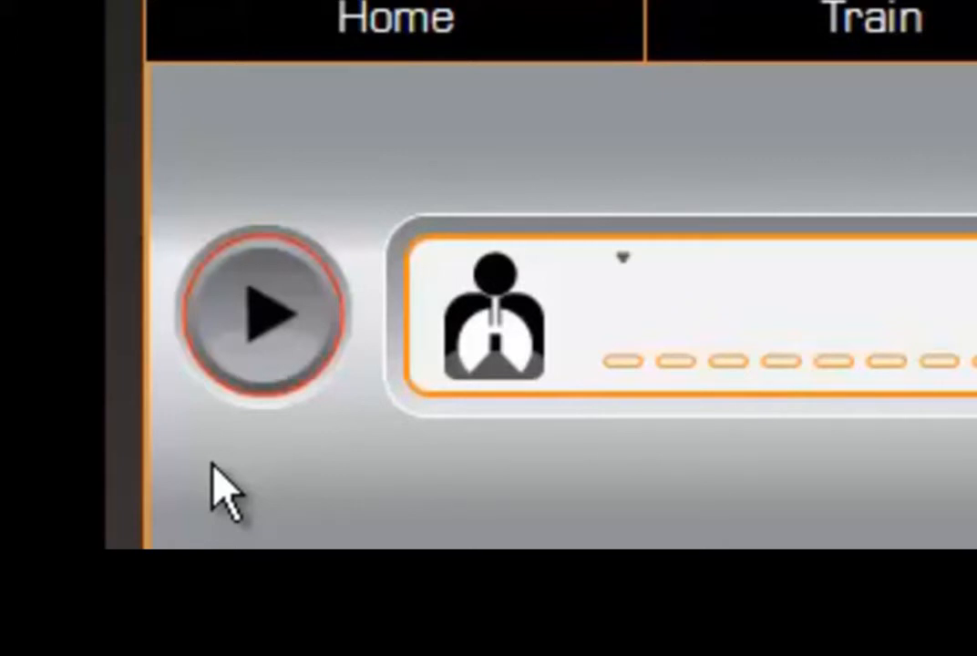
Start the strength index test session and record two breaths against the normal range band.
left_click(264, 313)
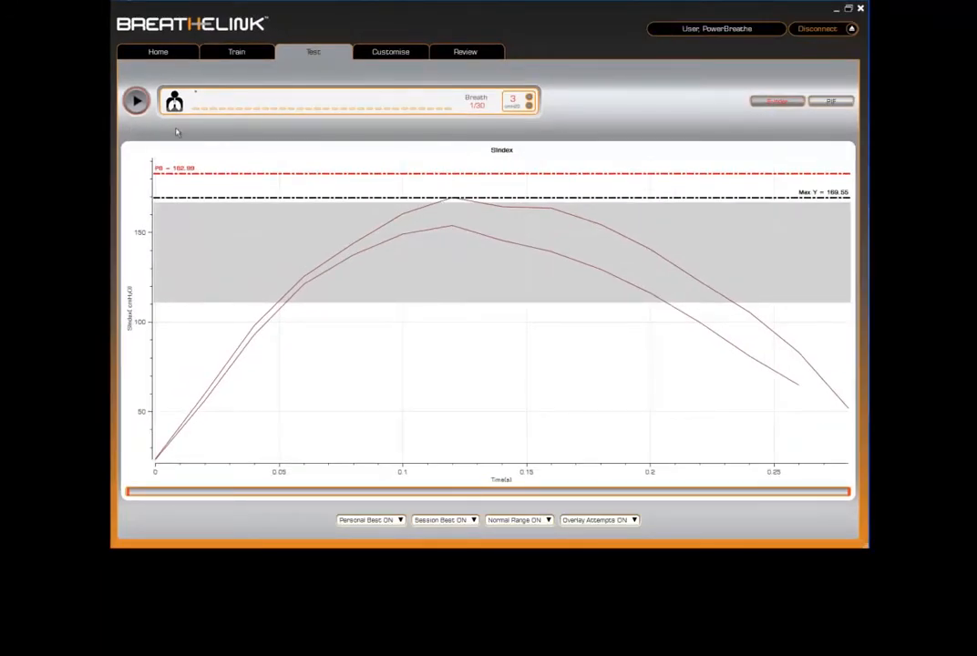
mouse_move(192, 131)
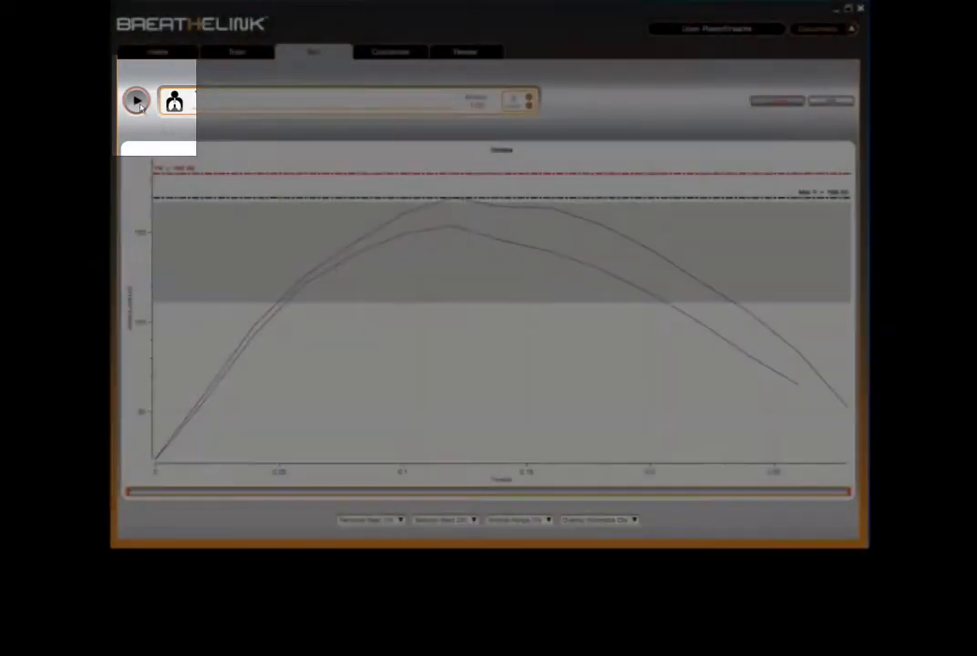
left_click(135, 100)
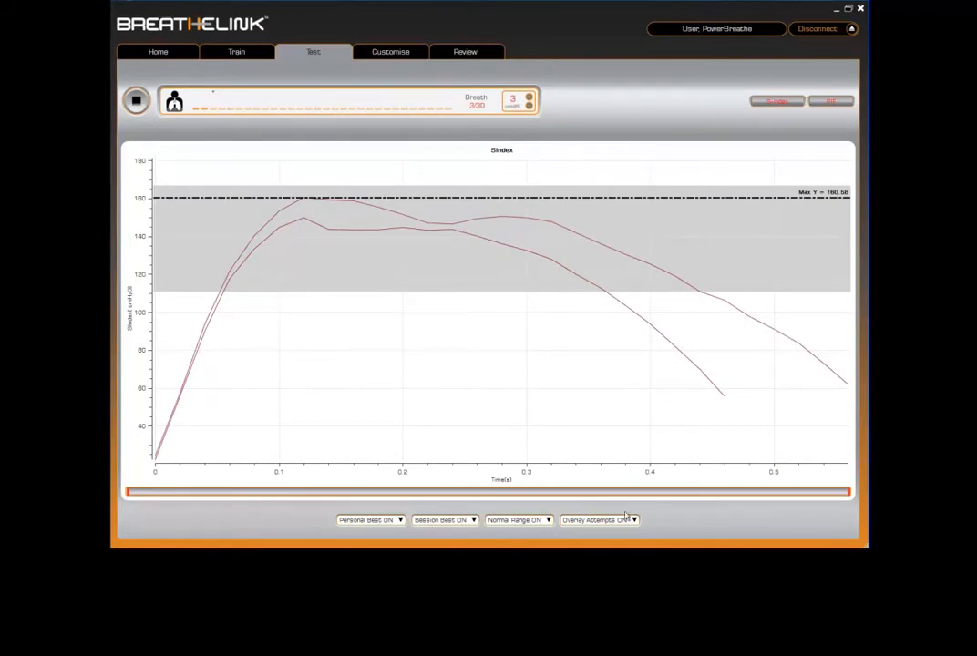
left_click(598, 519)
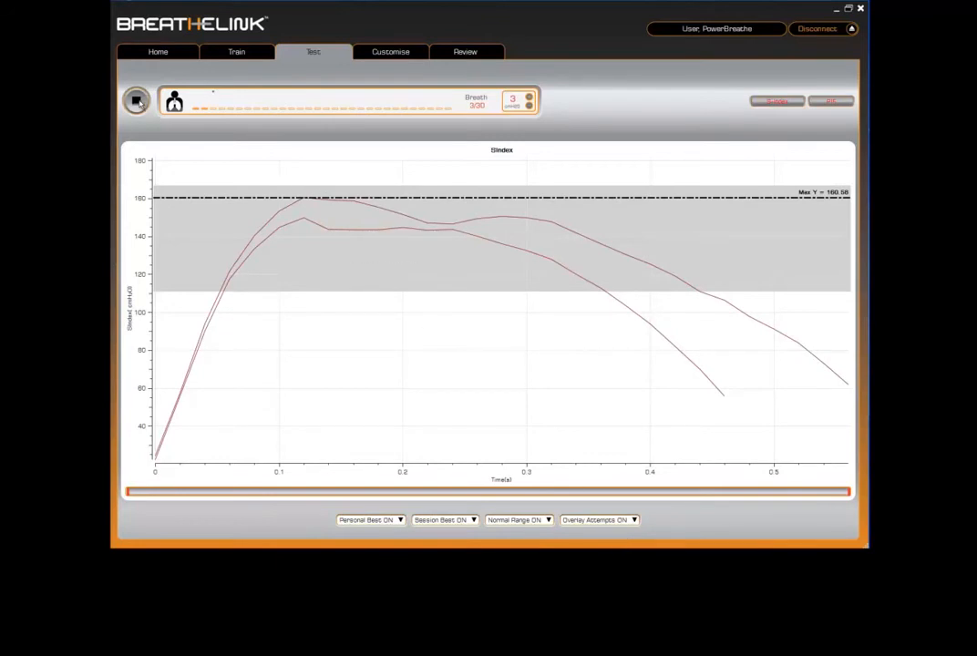
Stop the unfinished session, choose Yes to save its data, reaching the rating prompt.
left_click(135, 101)
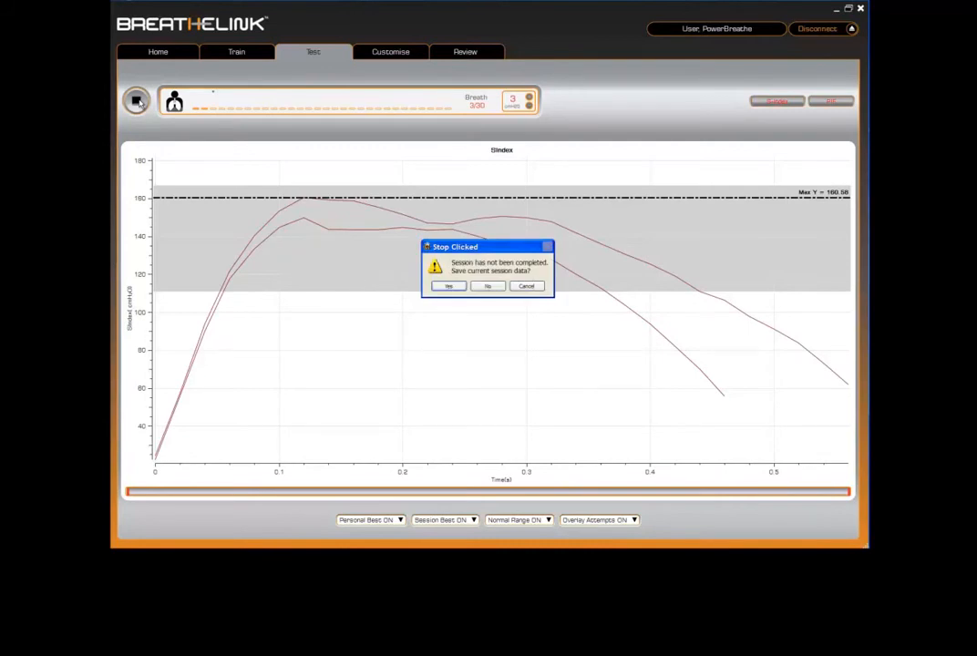
left_click(448, 284)
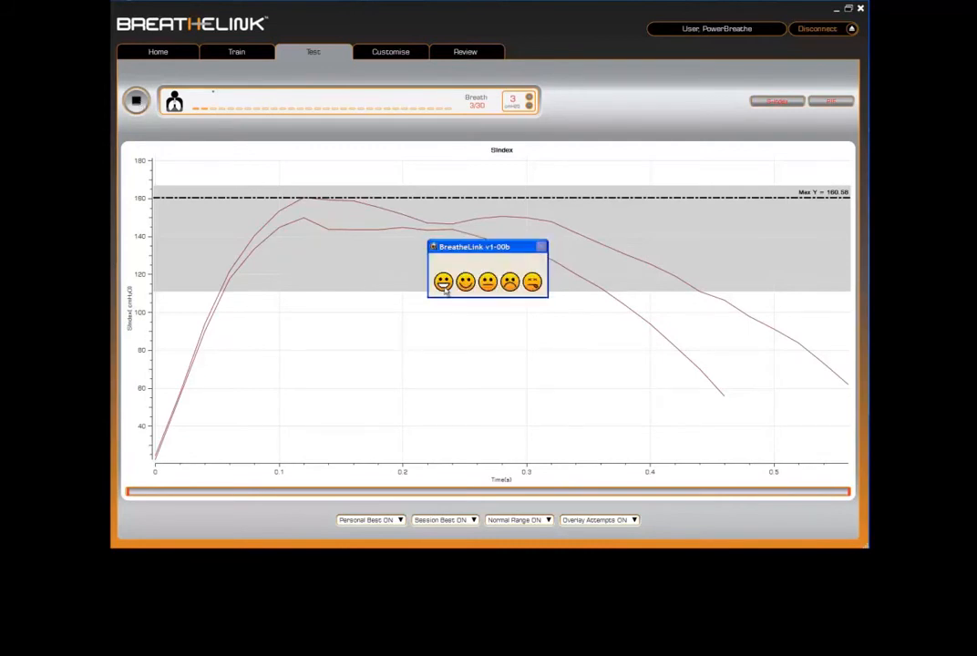
mouse_move(445, 299)
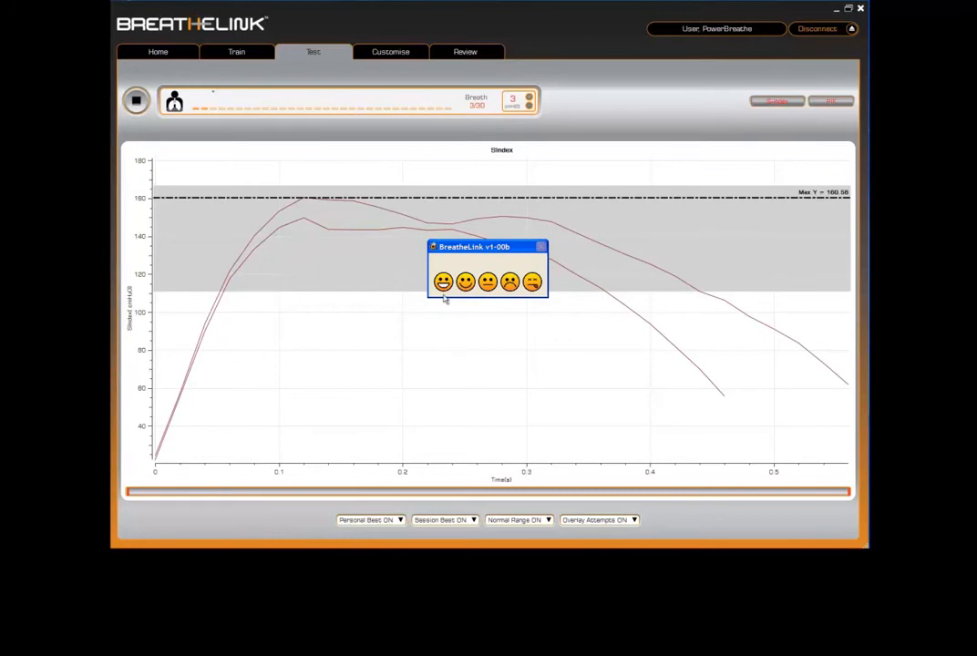